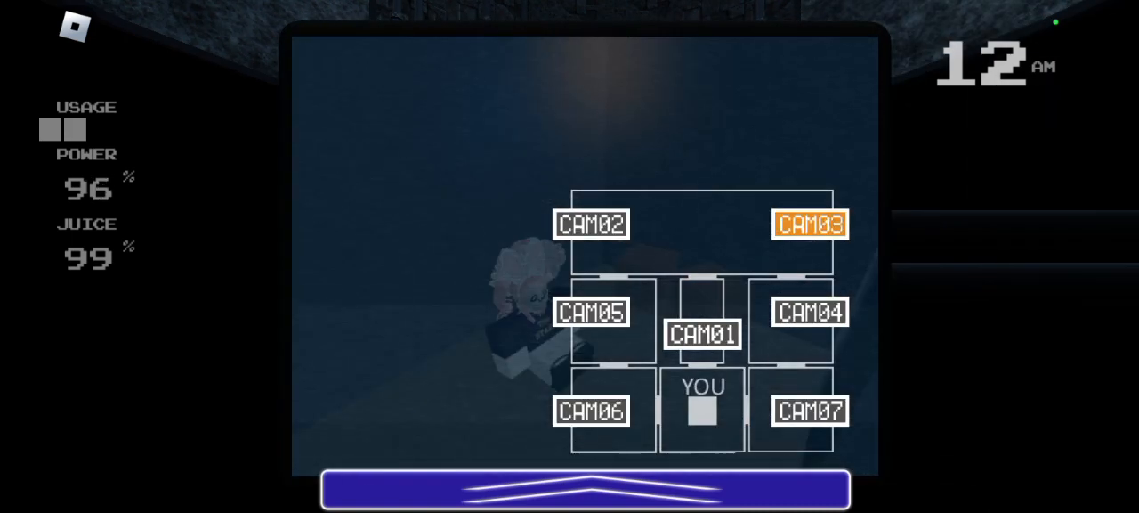
- Watch the camera 5 feed, then view the orange juice supply on camera 2
{"action": "left_click", "coordinate": [591, 312]}
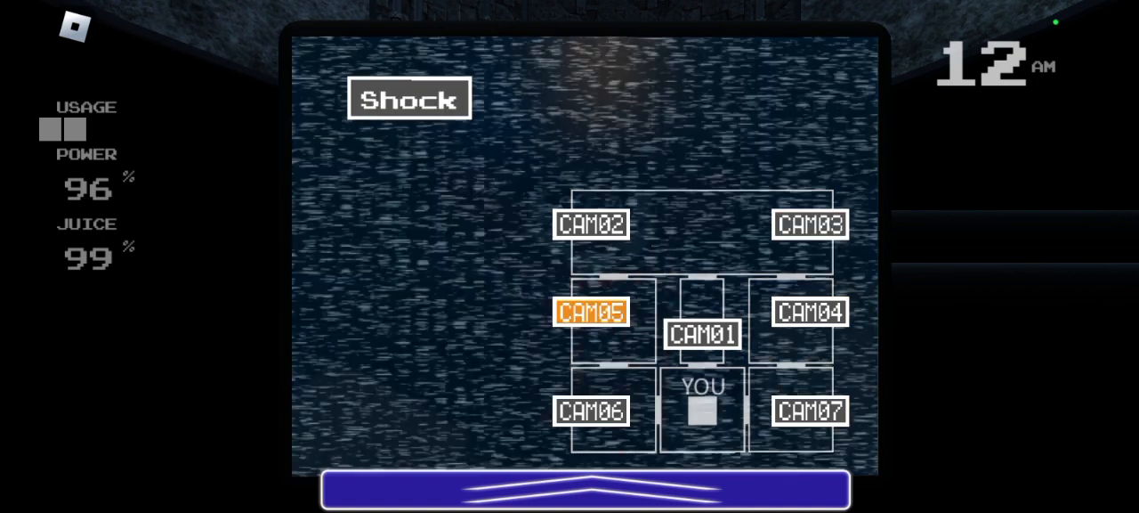
{"action": "left_click", "coordinate": [809, 311]}
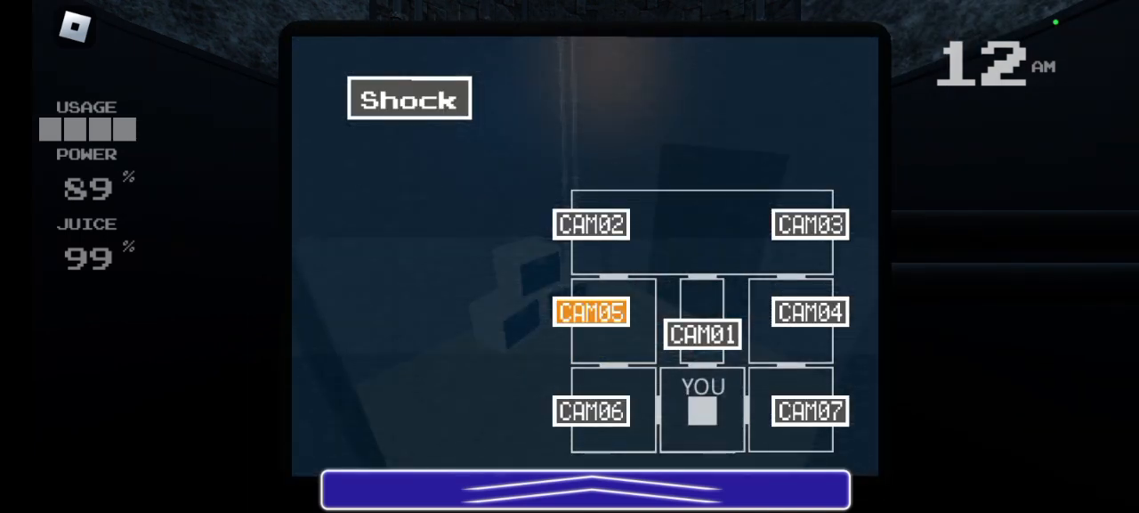
{"action": "left_click", "coordinate": [809, 223]}
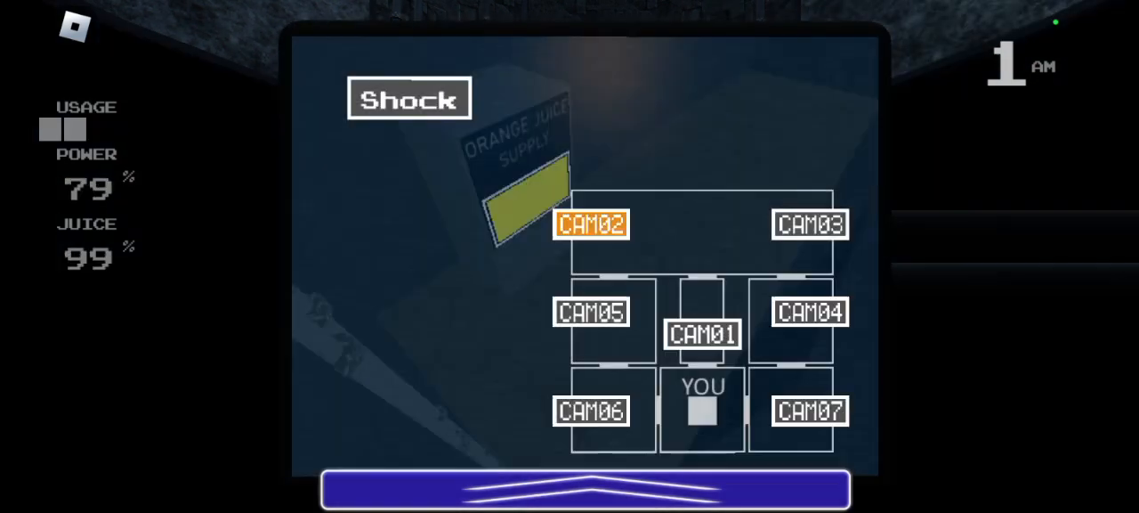
- Check camera 3, lower the monitor to watch the office, then raise it to camera 2
{"action": "left_click", "coordinate": [808, 224]}
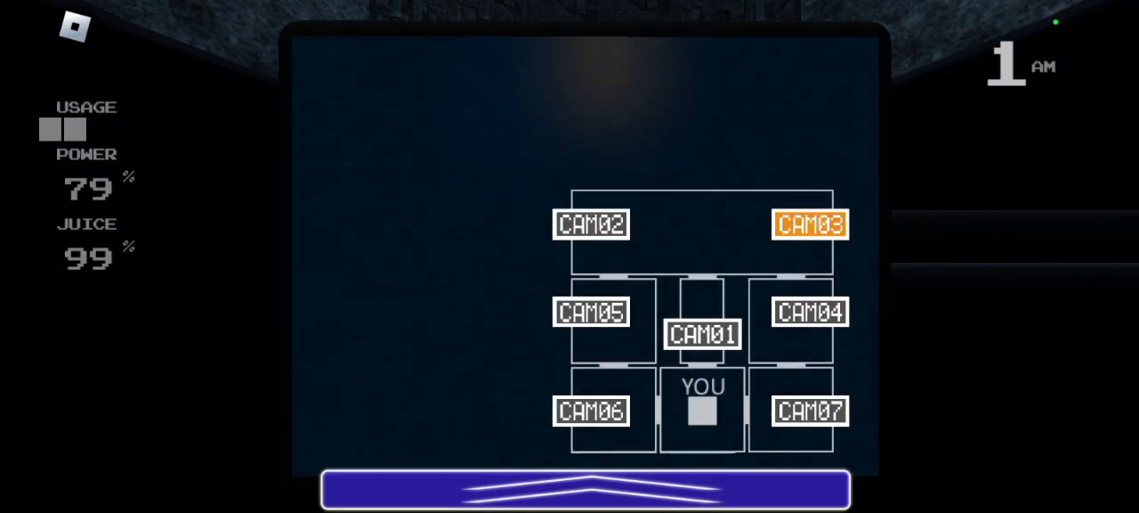
{"action": "left_click", "coordinate": [808, 312]}
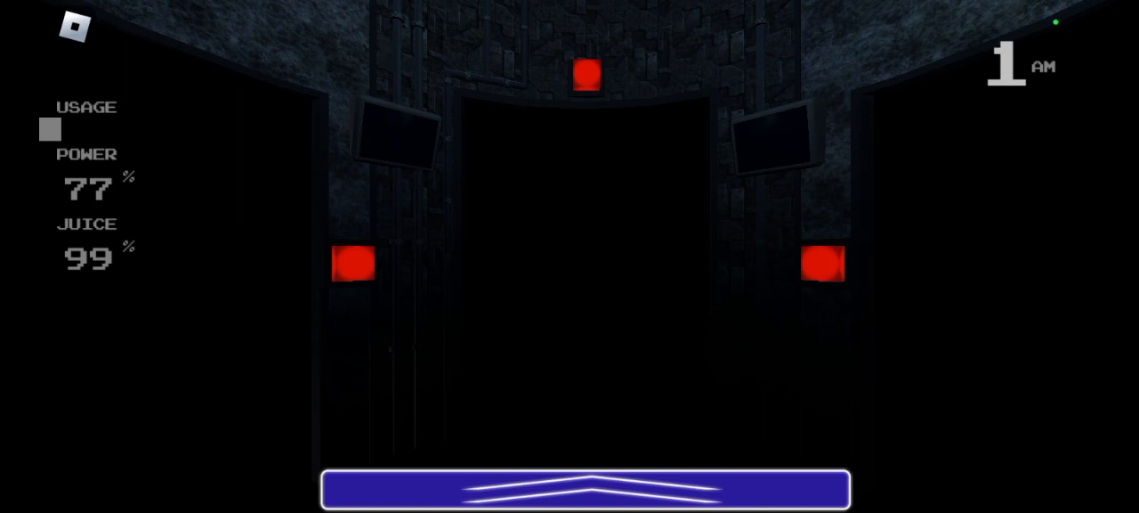
{"action": "left_click", "coordinate": [584, 488]}
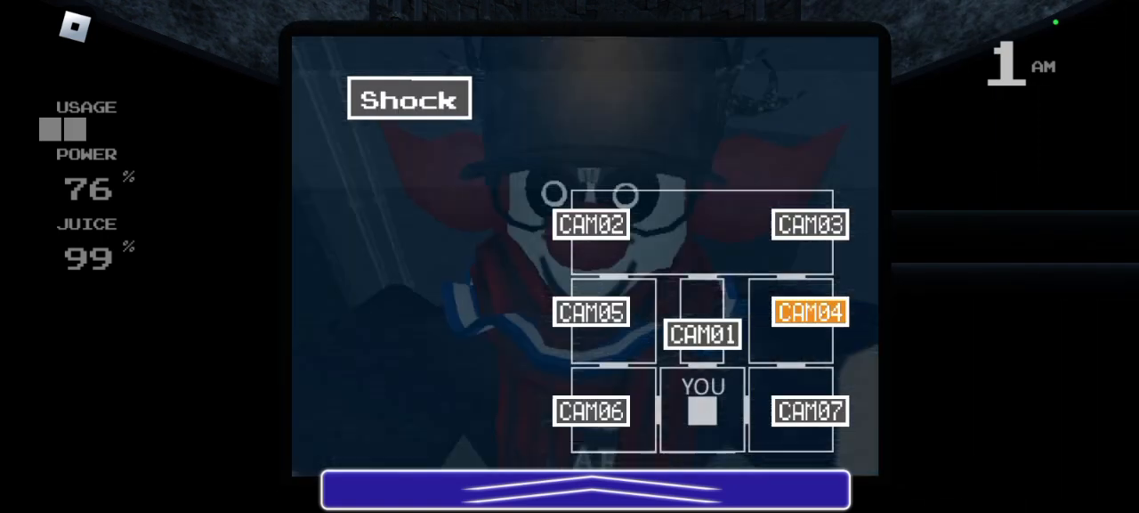
{"action": "left_click", "coordinate": [591, 312]}
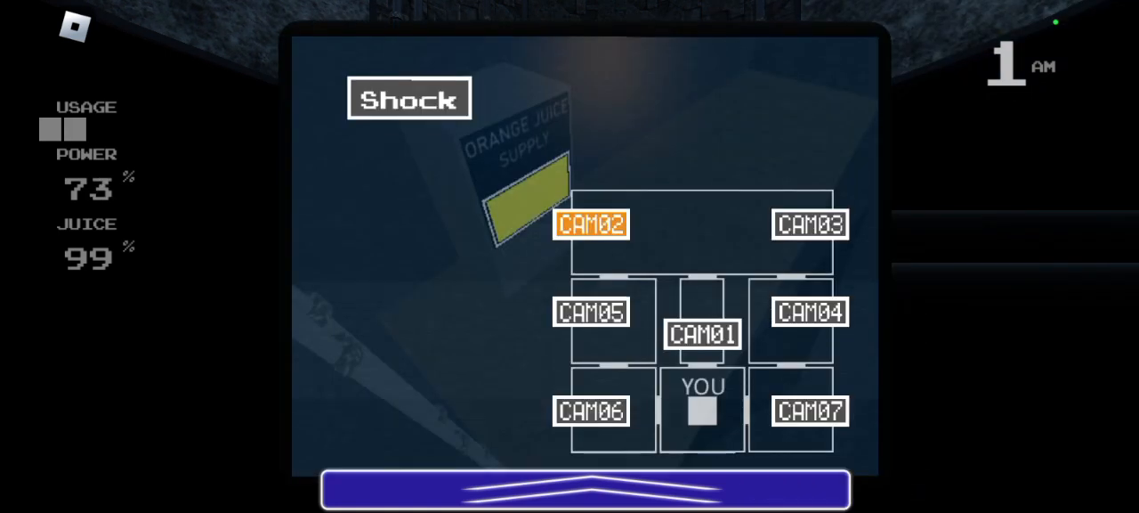
- Check cameras 1 and 4, then put the monitor away to face the office
{"action": "left_click", "coordinate": [703, 333]}
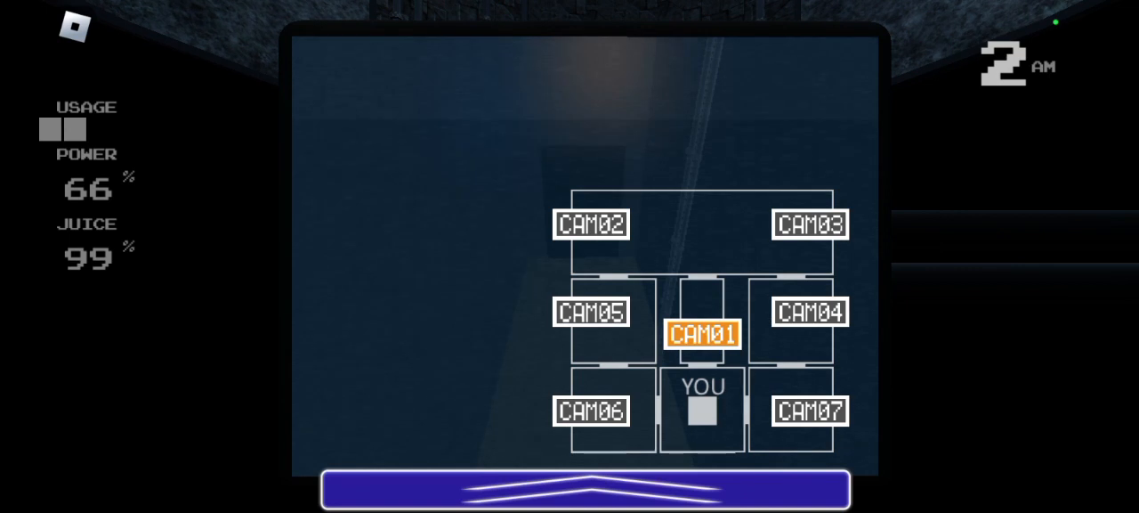
{"action": "left_click", "coordinate": [808, 224]}
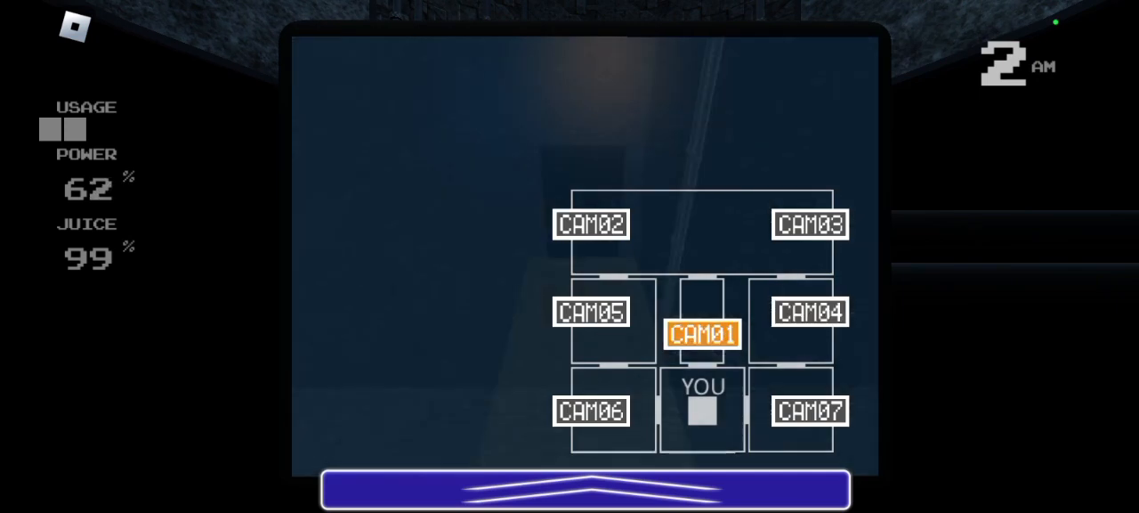
{"action": "left_click", "coordinate": [809, 224]}
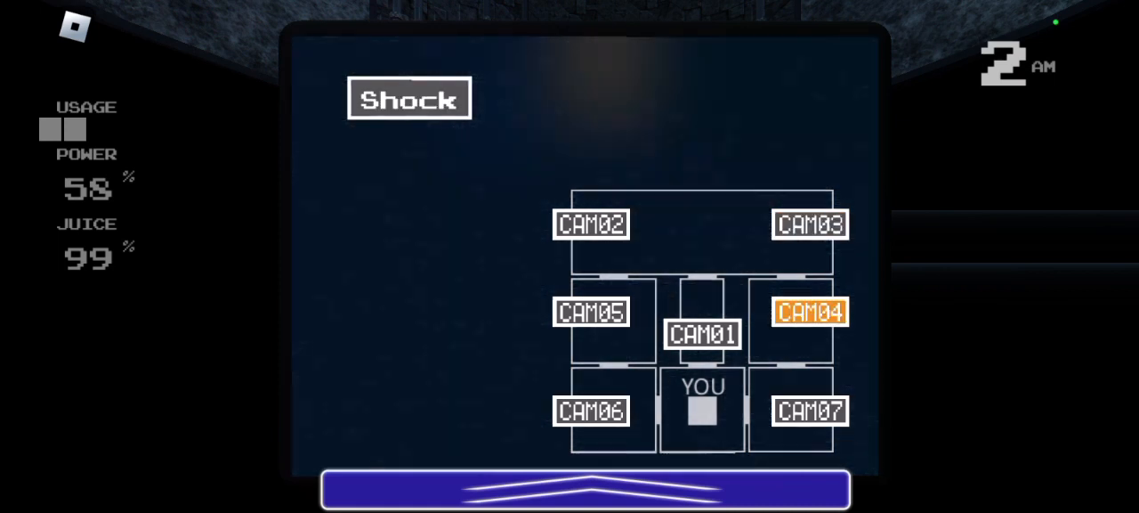
{"action": "left_click", "coordinate": [591, 223]}
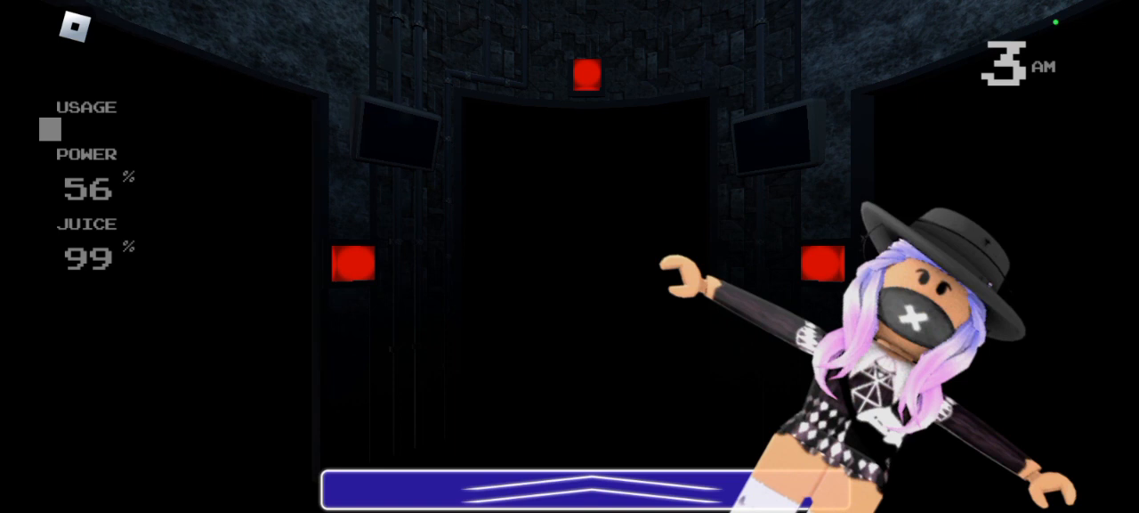
- Raise the monitor, glance at the office's left side, and bring the feeds back
{"action": "left_click", "coordinate": [352, 263]}
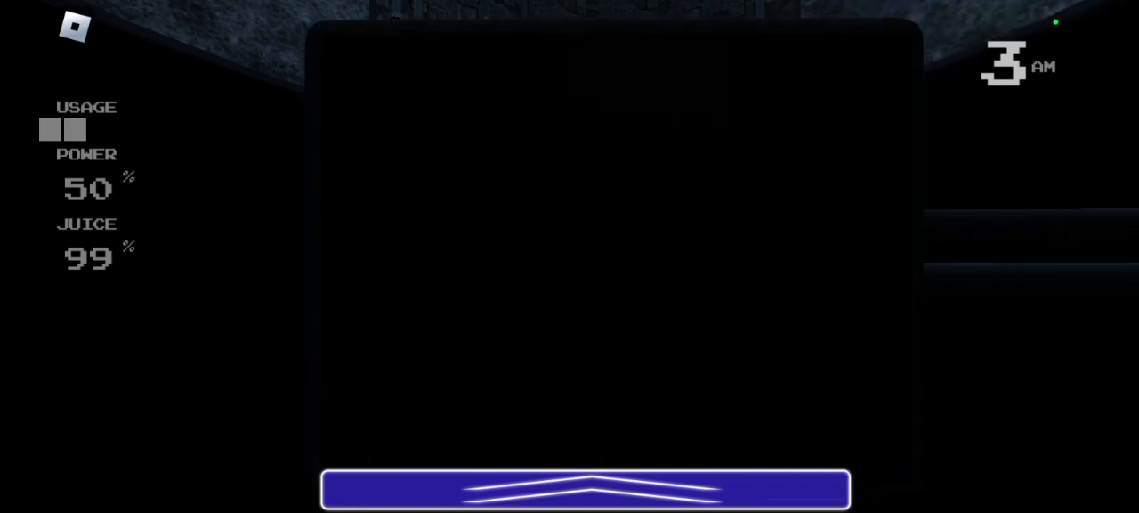
{"action": "left_click", "coordinate": [586, 488]}
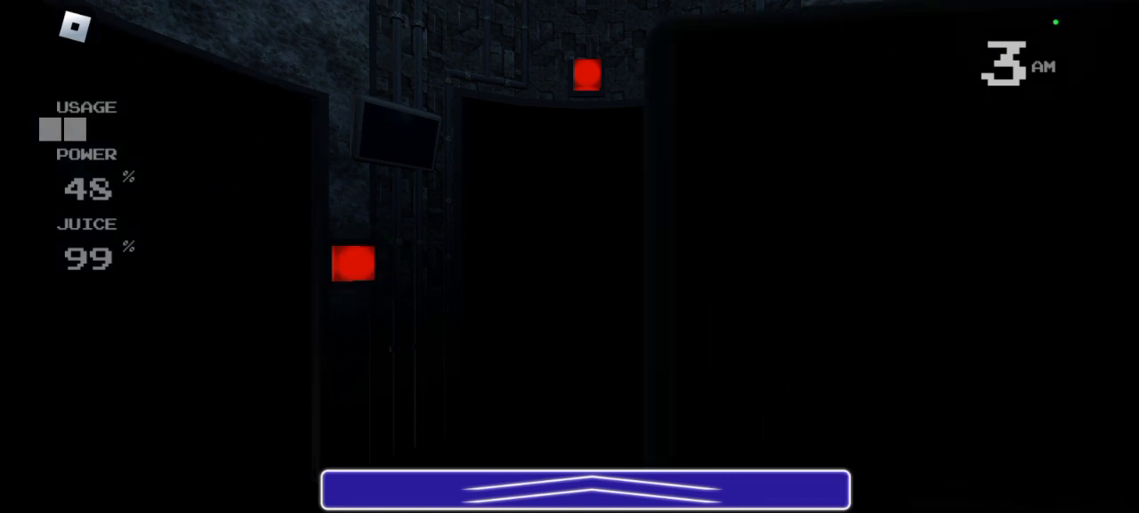
{"action": "left_click", "coordinate": [586, 489]}
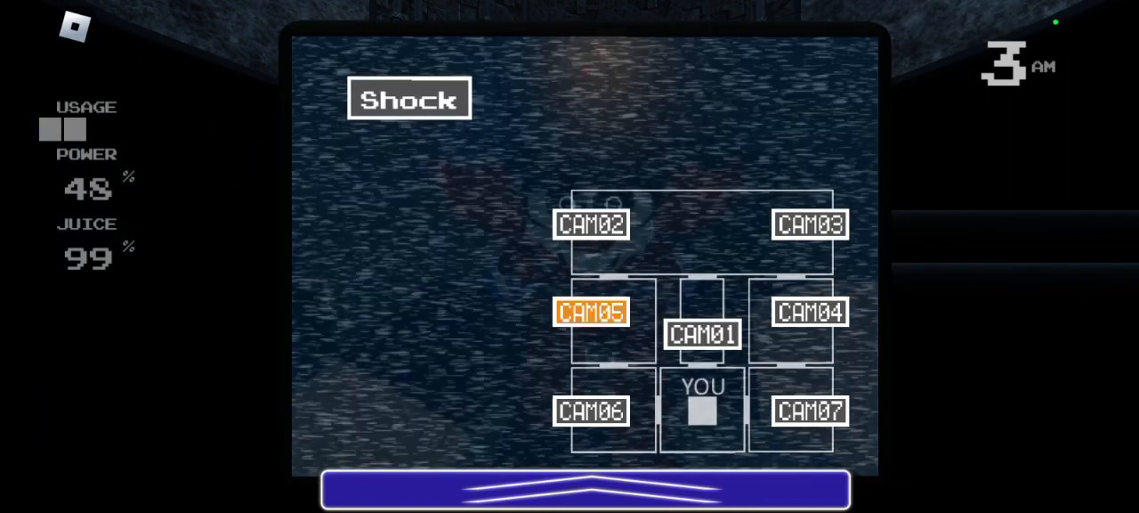
- Check cameras 4 and 3, then refill the orange juice supply on camera 2
{"action": "left_click", "coordinate": [809, 224]}
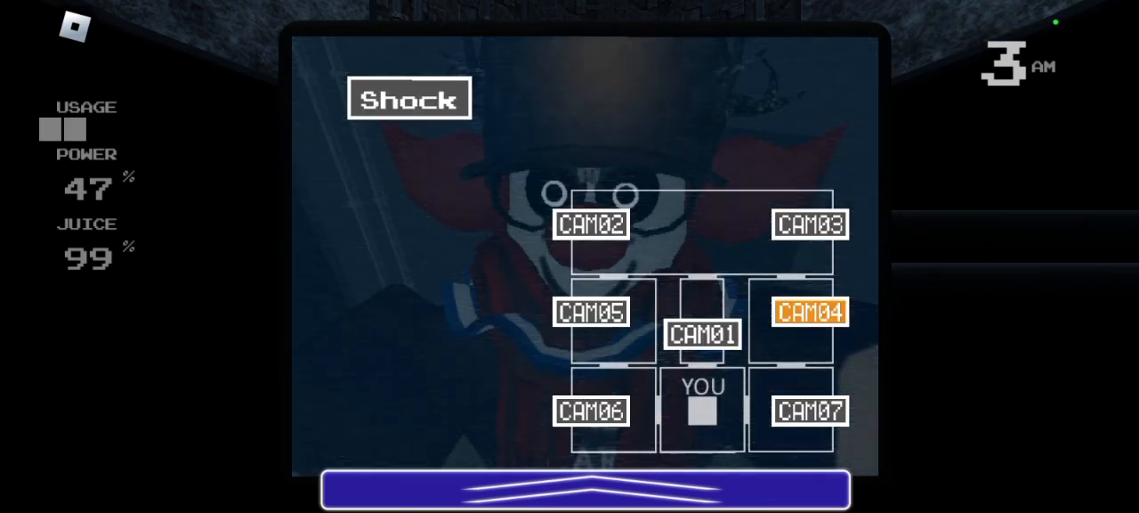
{"action": "left_click", "coordinate": [809, 223]}
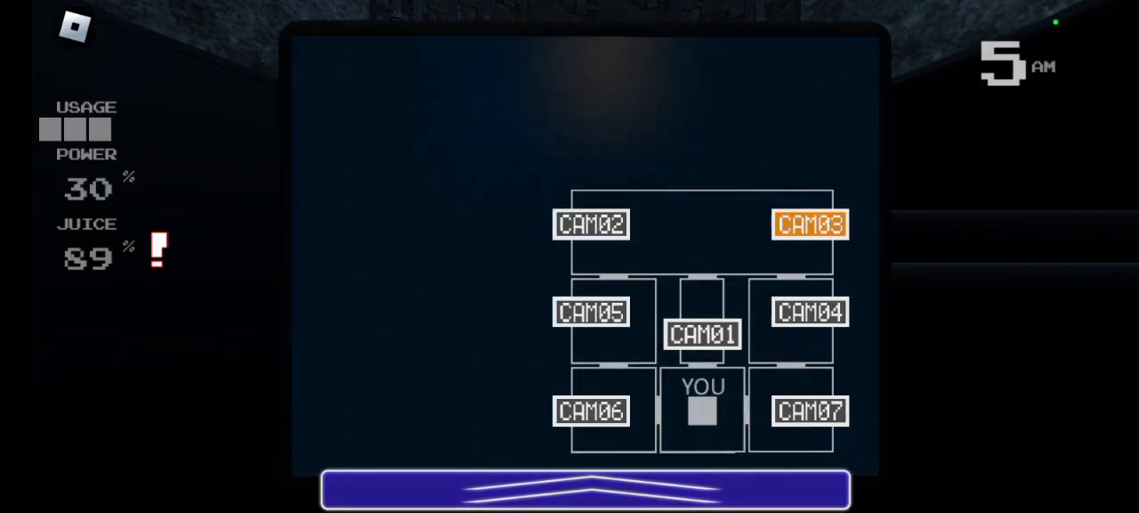
{"action": "left_click", "coordinate": [591, 224]}
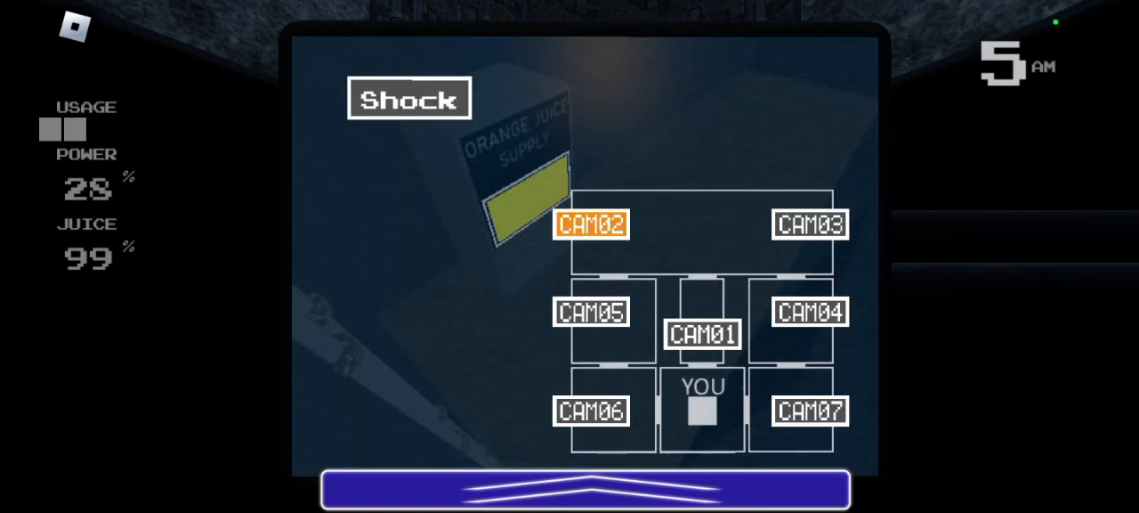
{"action": "left_click", "coordinate": [702, 333]}
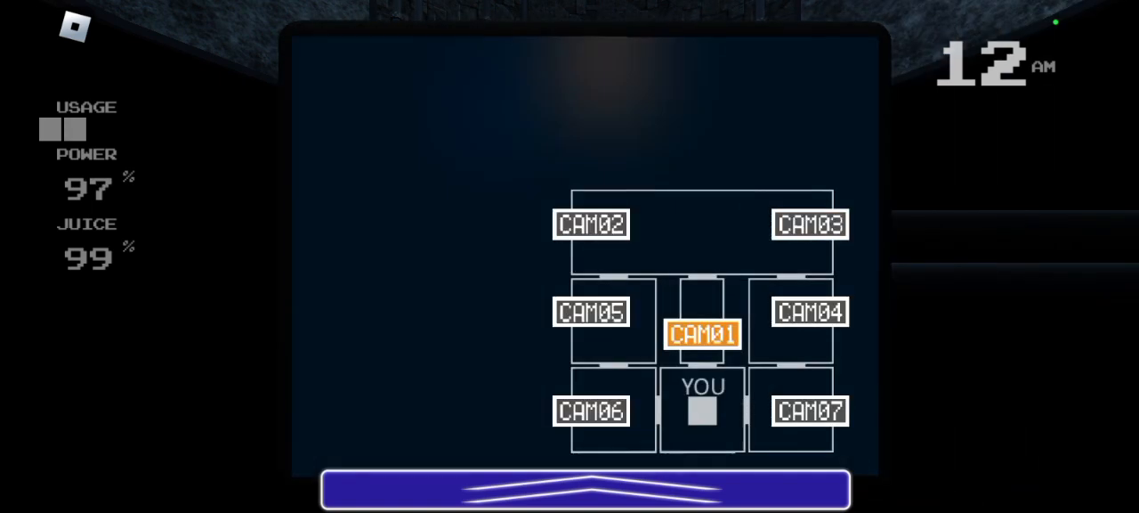
- Check camera 3, lower and raise the monitor, then view cameras 2, 1 and 3
{"action": "left_click", "coordinate": [809, 223]}
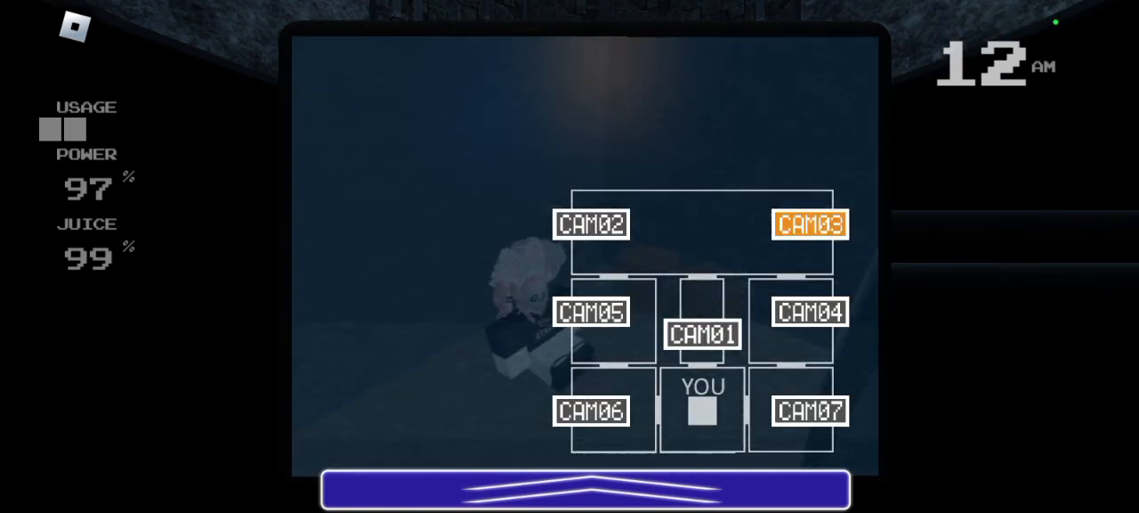
{"action": "left_click", "coordinate": [591, 311]}
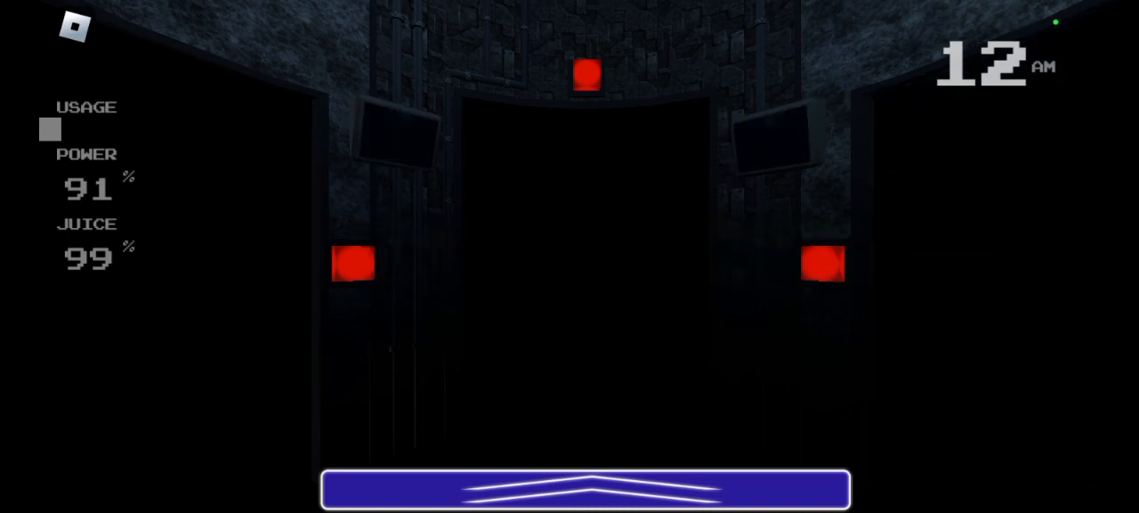
{"action": "left_click", "coordinate": [819, 262]}
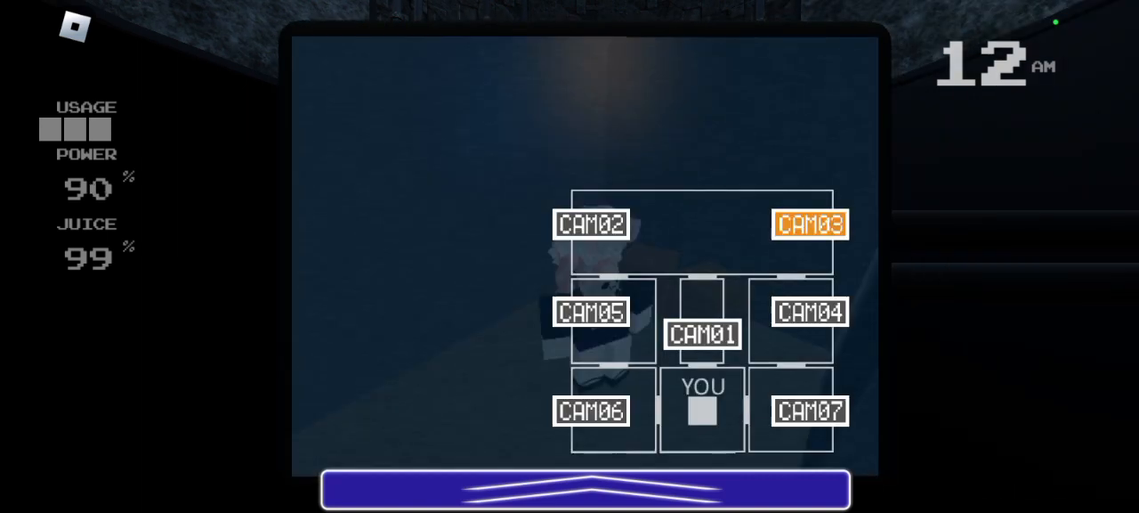
{"action": "left_click", "coordinate": [592, 224]}
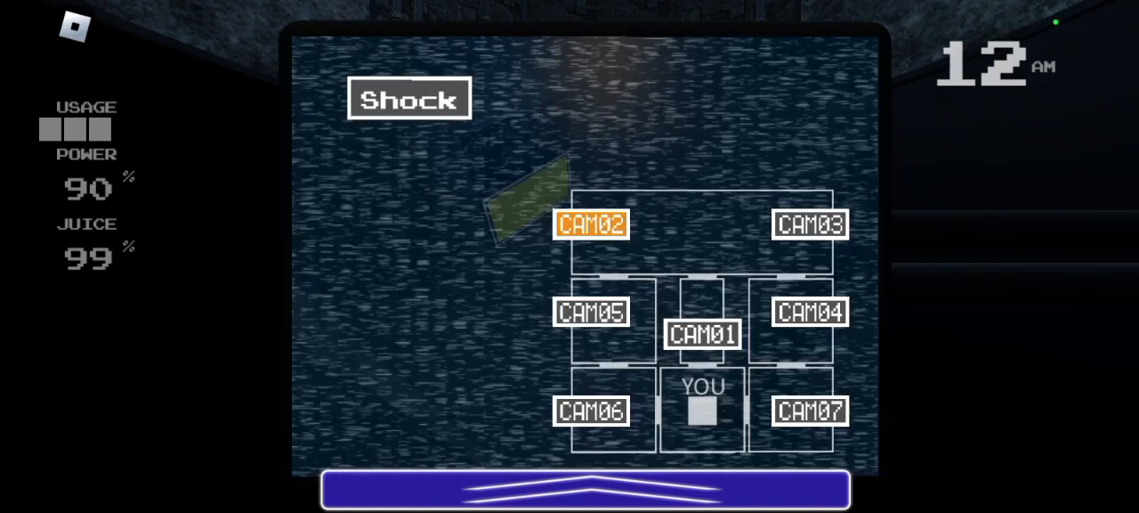
{"action": "left_click", "coordinate": [702, 333]}
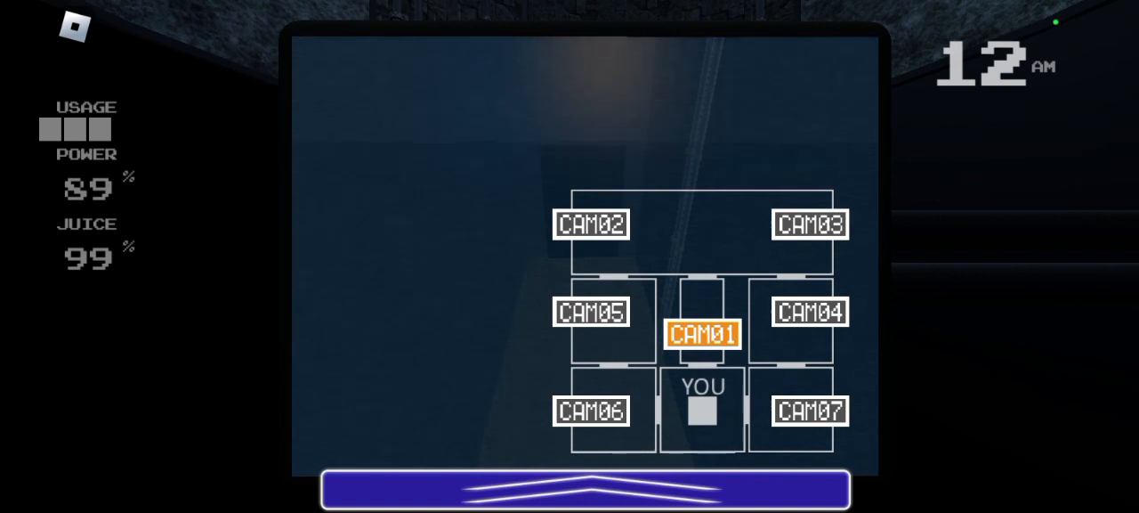
{"action": "left_click", "coordinate": [587, 489]}
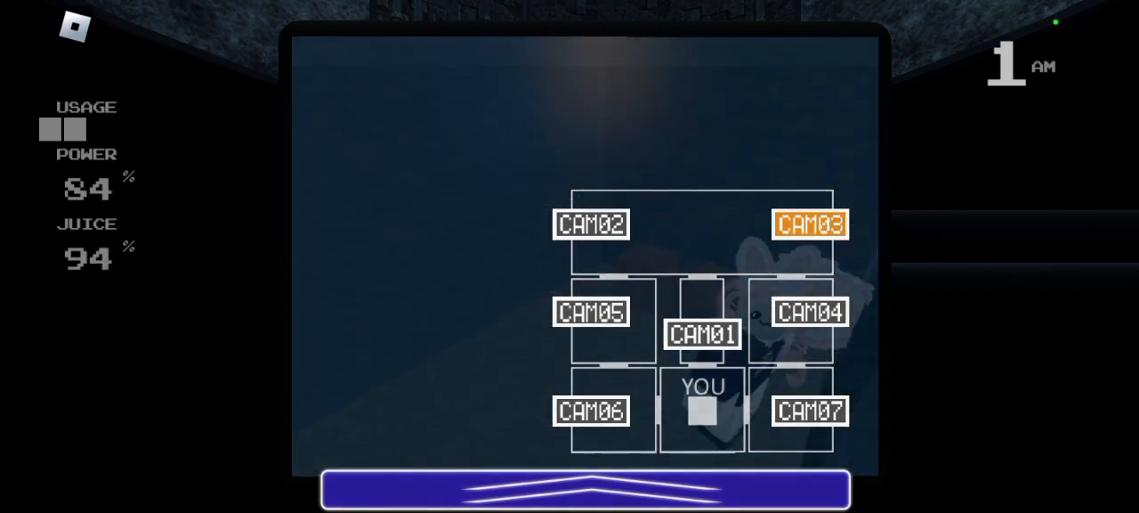
- View cameras 2, 5 and 4, the white-haired figure's room, and the central hallway
{"action": "left_click", "coordinate": [591, 223]}
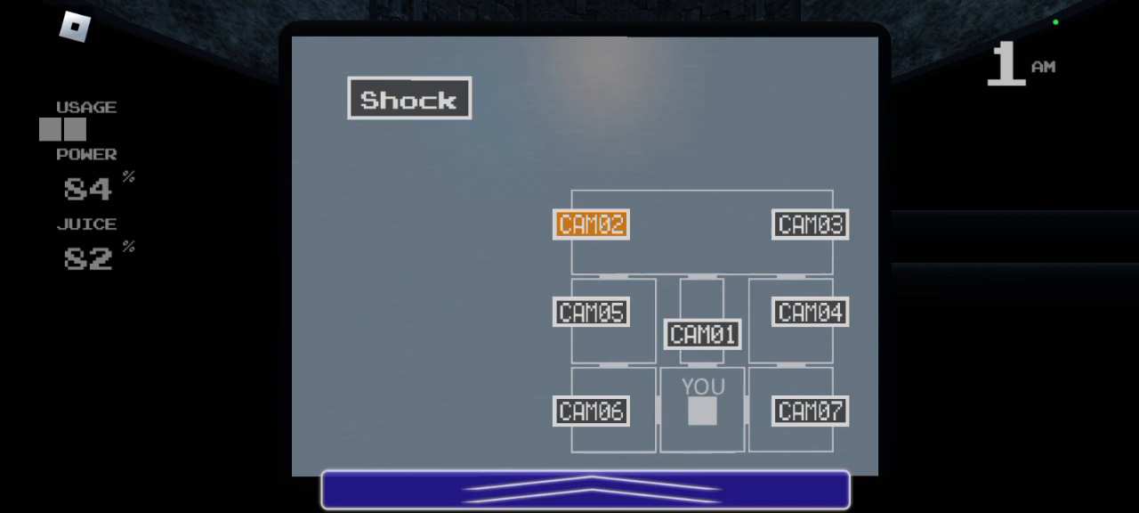
{"action": "left_click", "coordinate": [702, 334]}
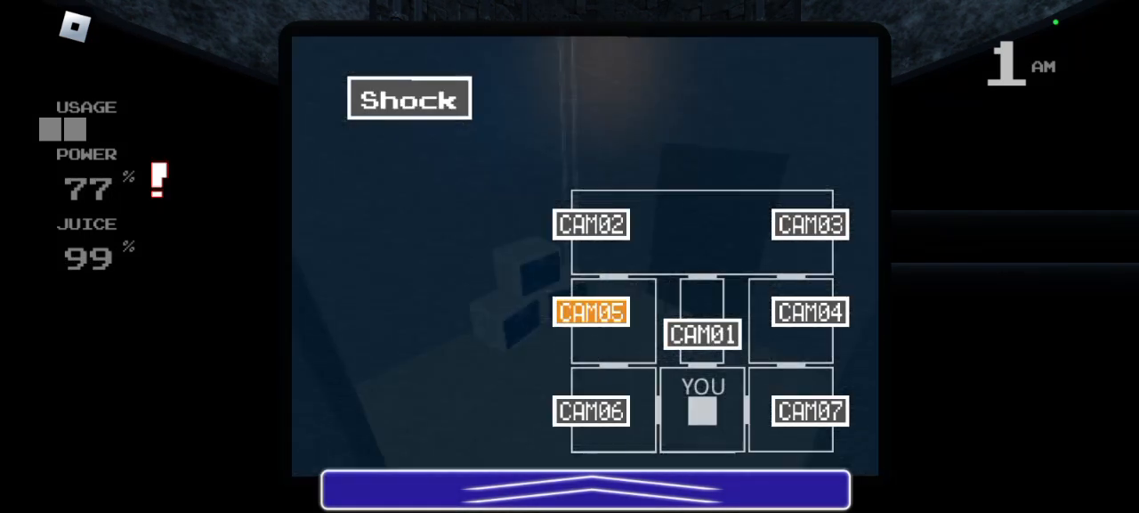
{"action": "left_click", "coordinate": [809, 311]}
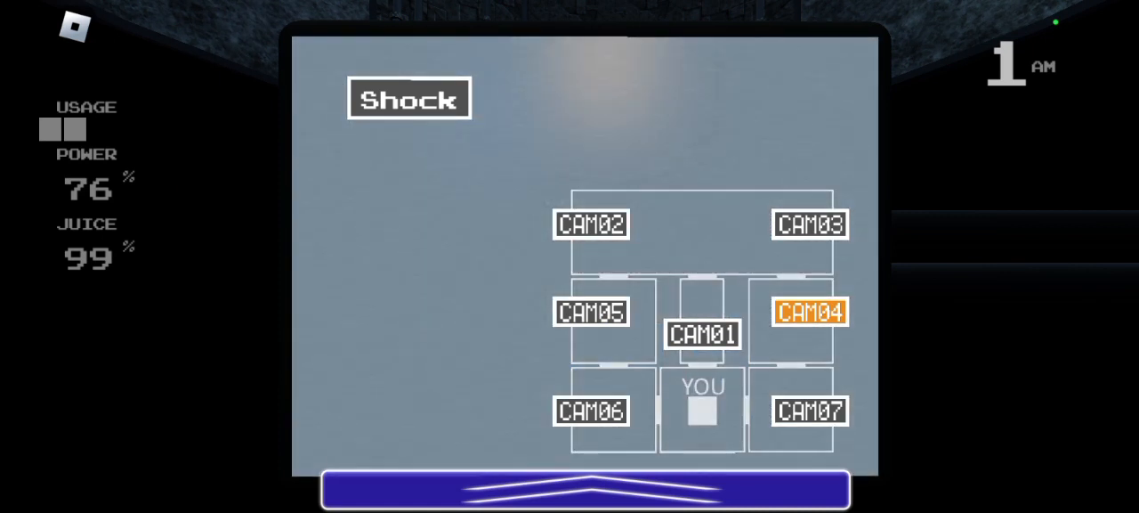
{"action": "left_click", "coordinate": [702, 333]}
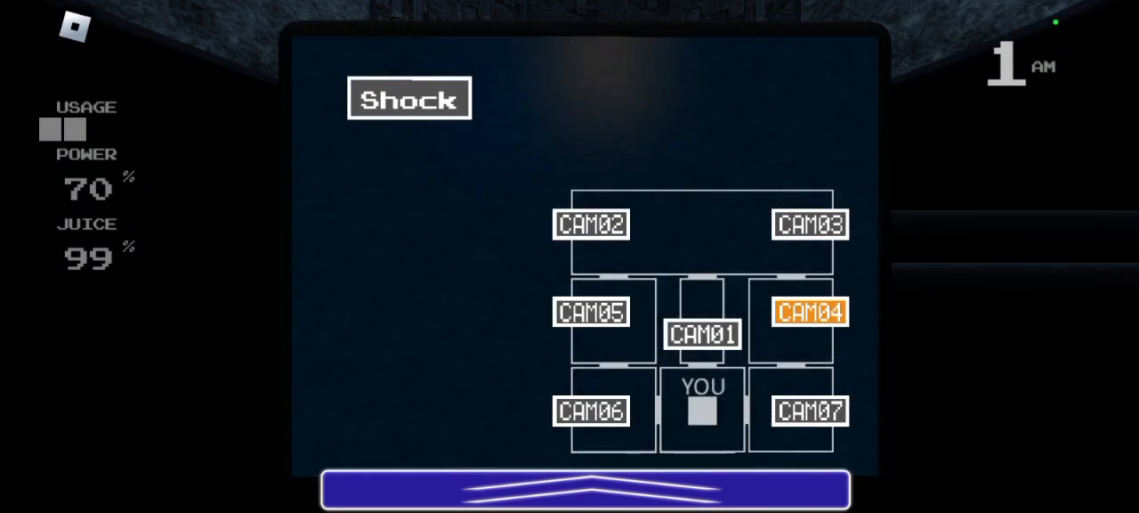
{"action": "left_click", "coordinate": [809, 223]}
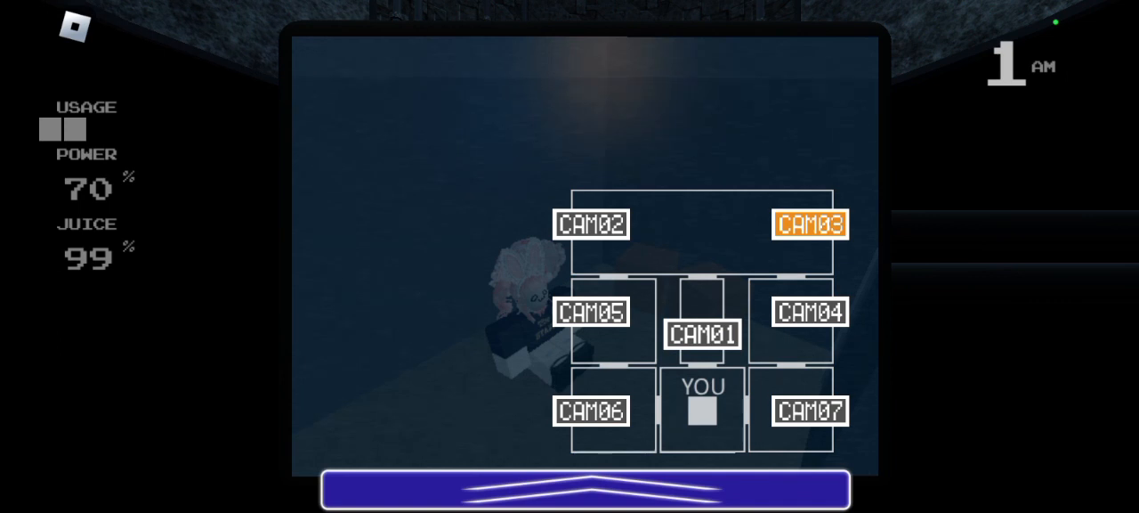
{"action": "left_click", "coordinate": [703, 333]}
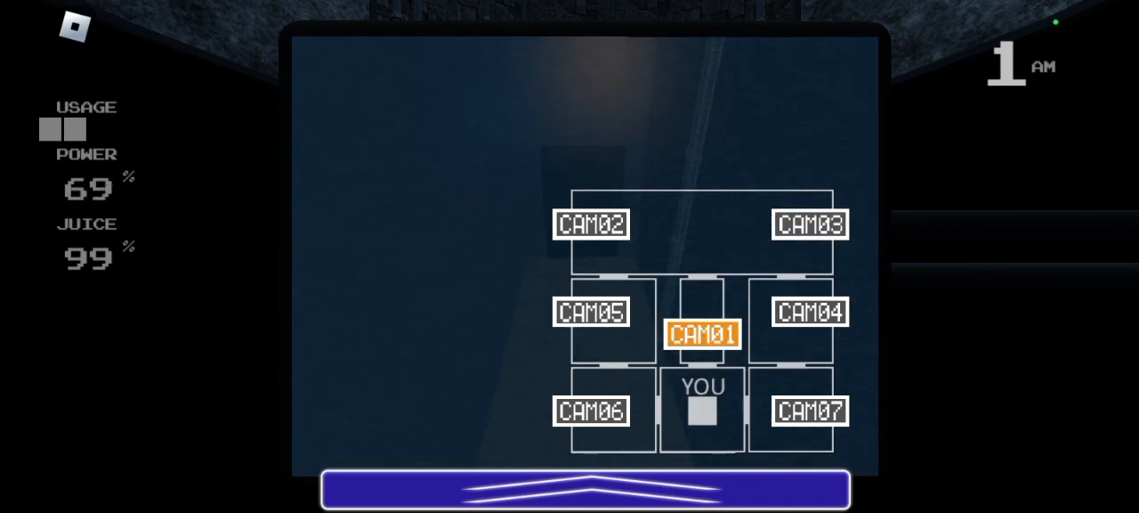
- Check the orange juice room and the right-side room, then return to the central hallway
{"action": "left_click", "coordinate": [591, 223]}
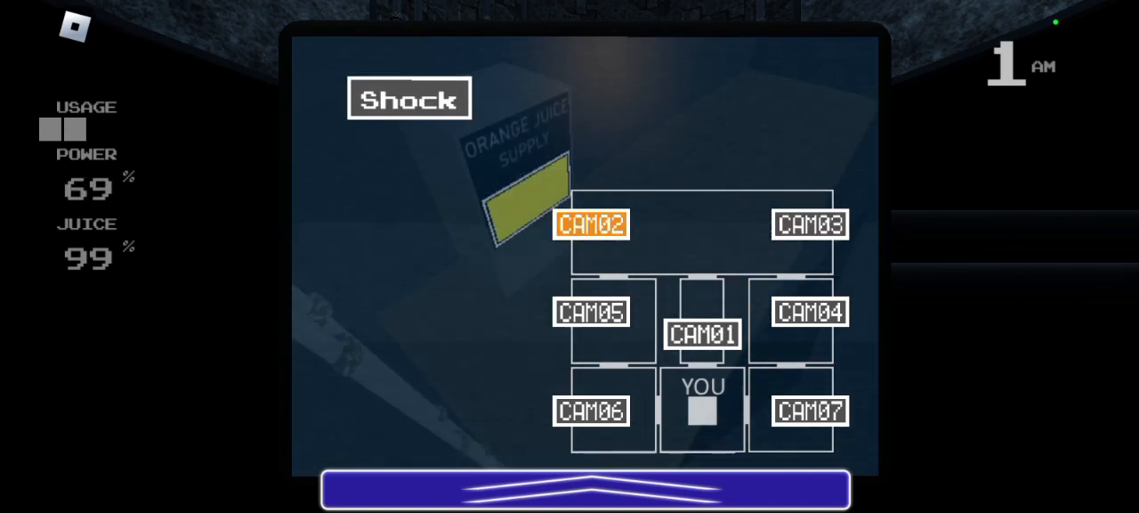
{"action": "left_click", "coordinate": [809, 223]}
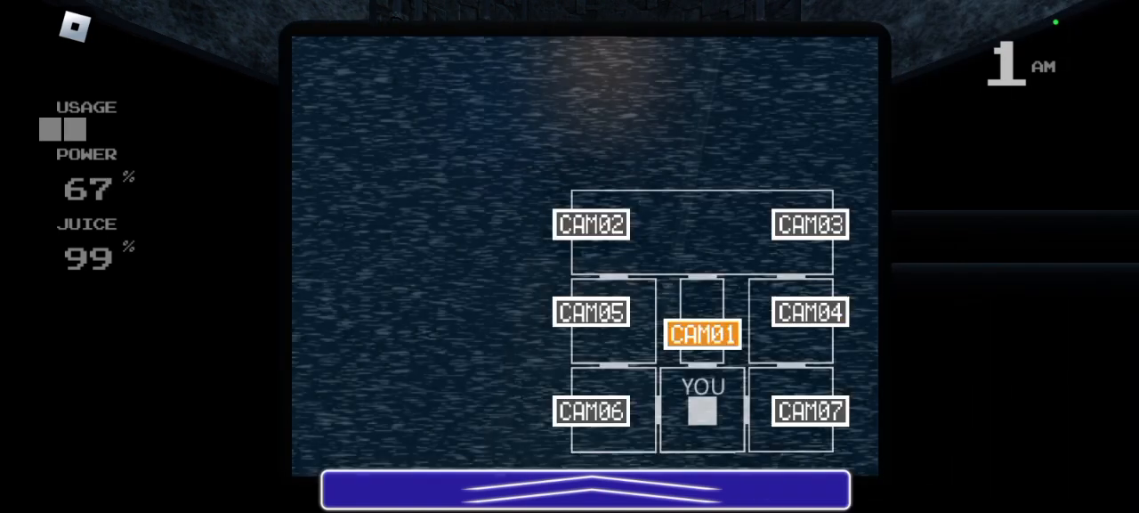
{"action": "left_click", "coordinate": [592, 312]}
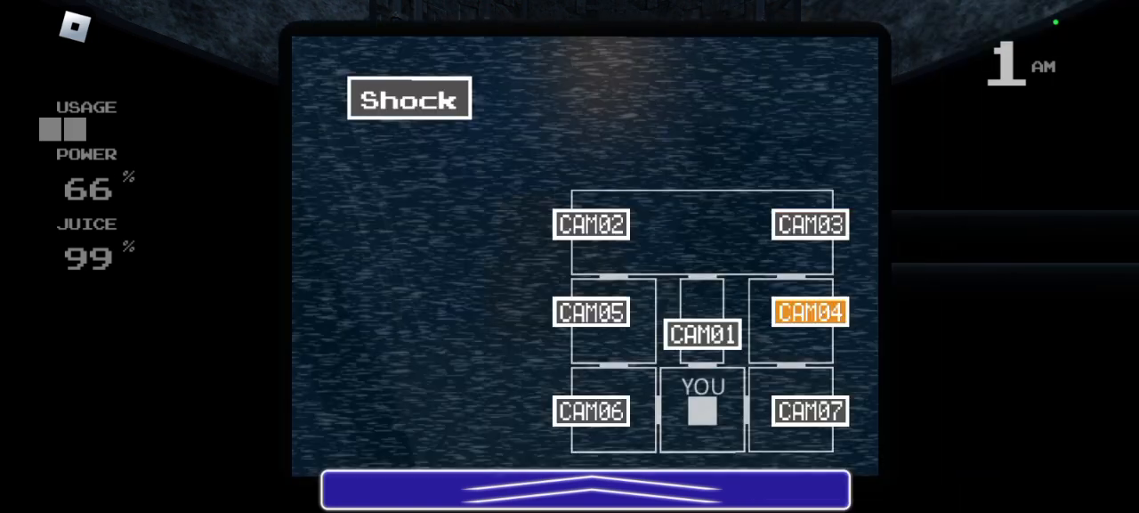
{"action": "left_click", "coordinate": [702, 332]}
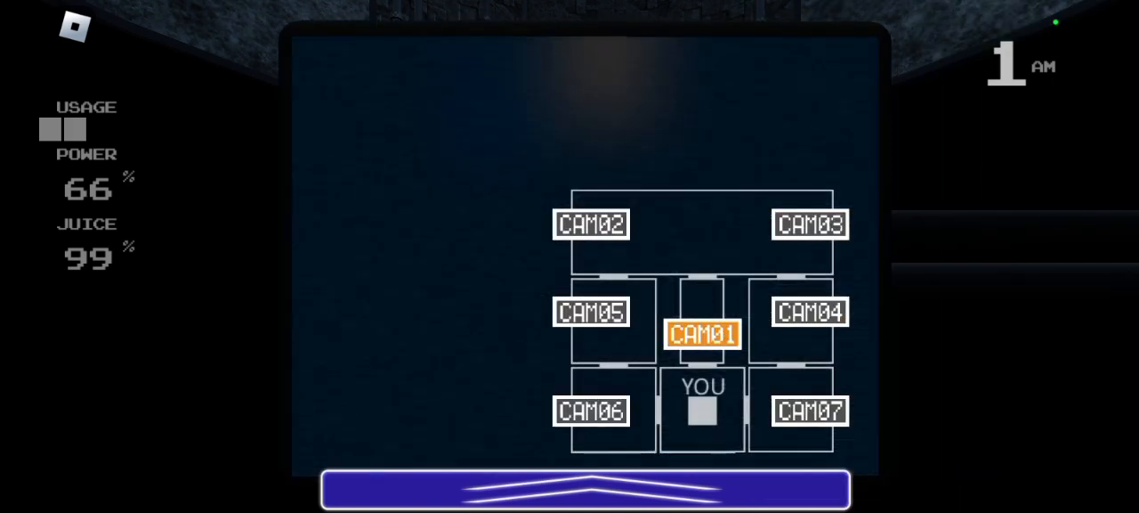
{"action": "left_click", "coordinate": [592, 223]}
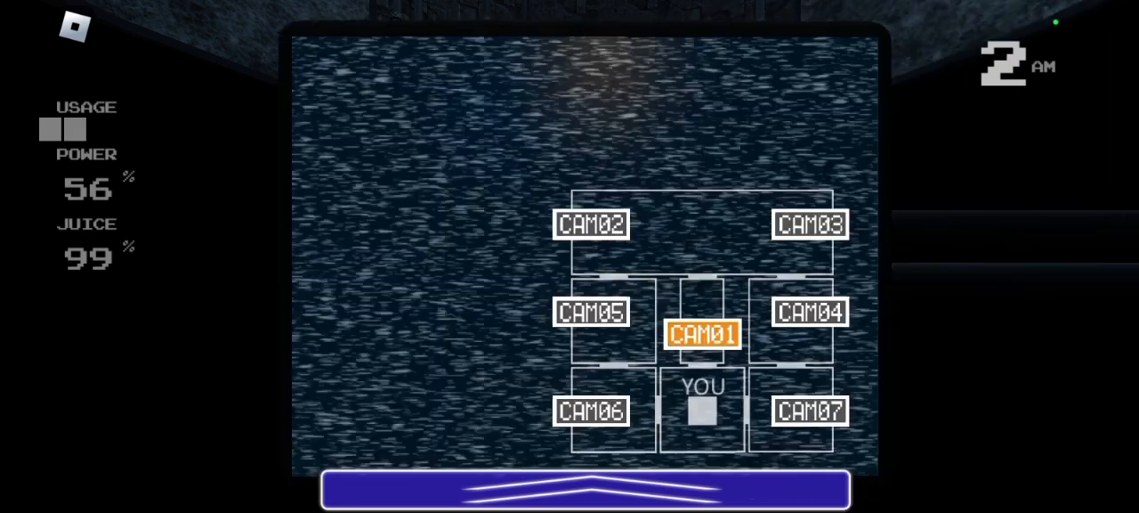
- Follow the figure from the white-haired figure's room through the hallway to the juice room
{"action": "left_click", "coordinate": [591, 312]}
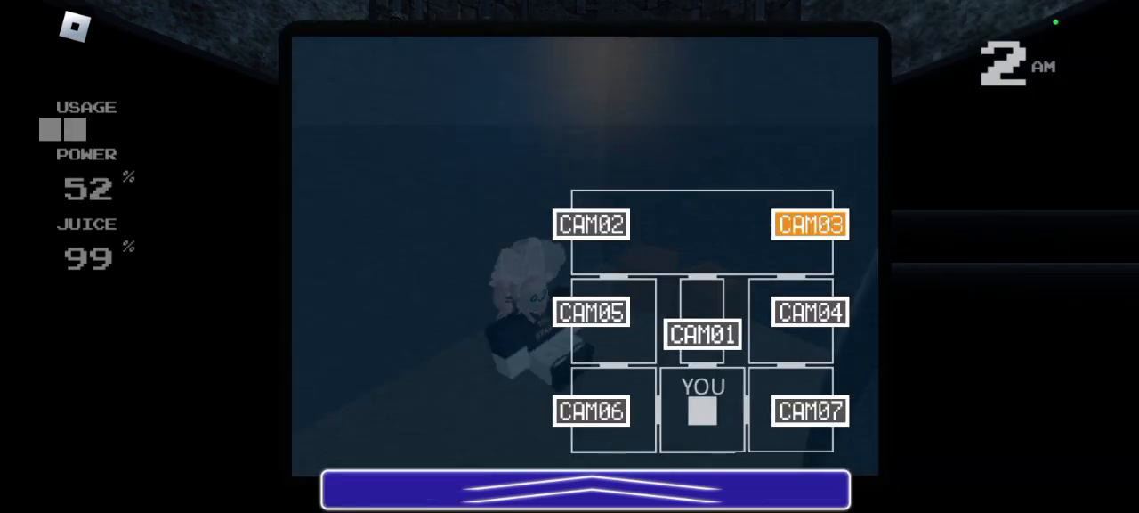
{"action": "left_click", "coordinate": [702, 333]}
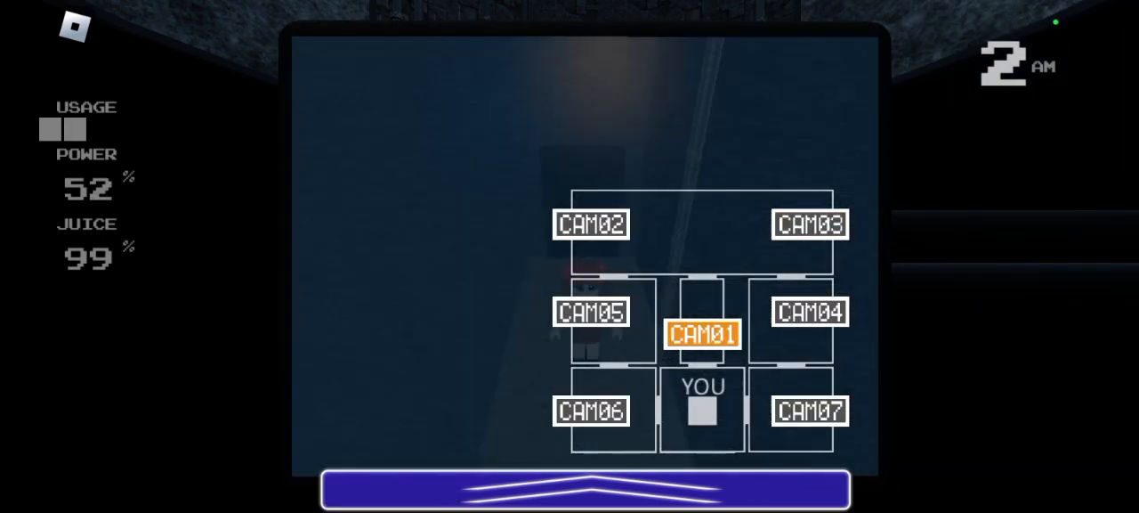
{"action": "left_click", "coordinate": [808, 224]}
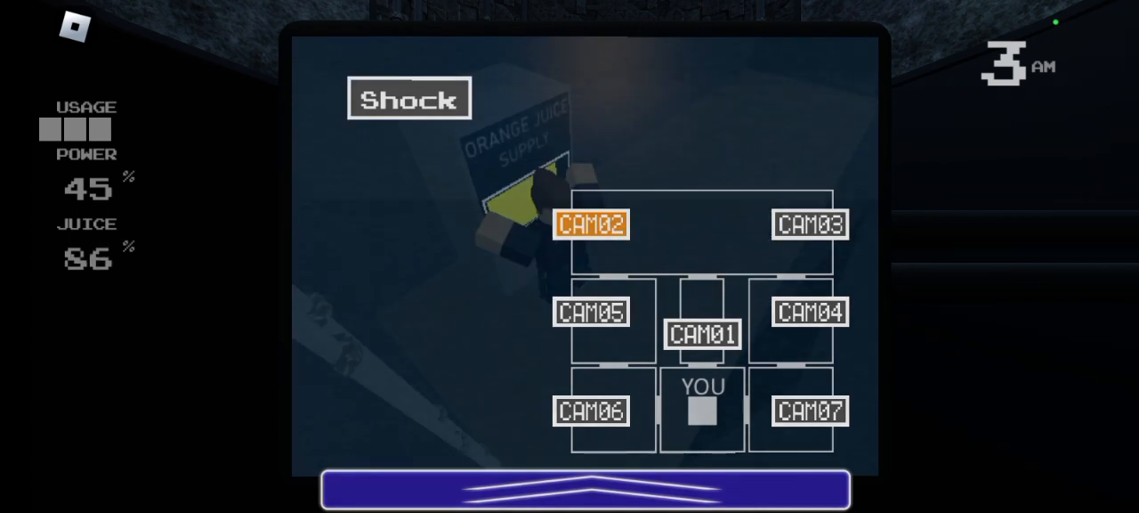
- Shock the figure draining the juice, then check the surrounding rooms' cameras
{"action": "left_click", "coordinate": [809, 311]}
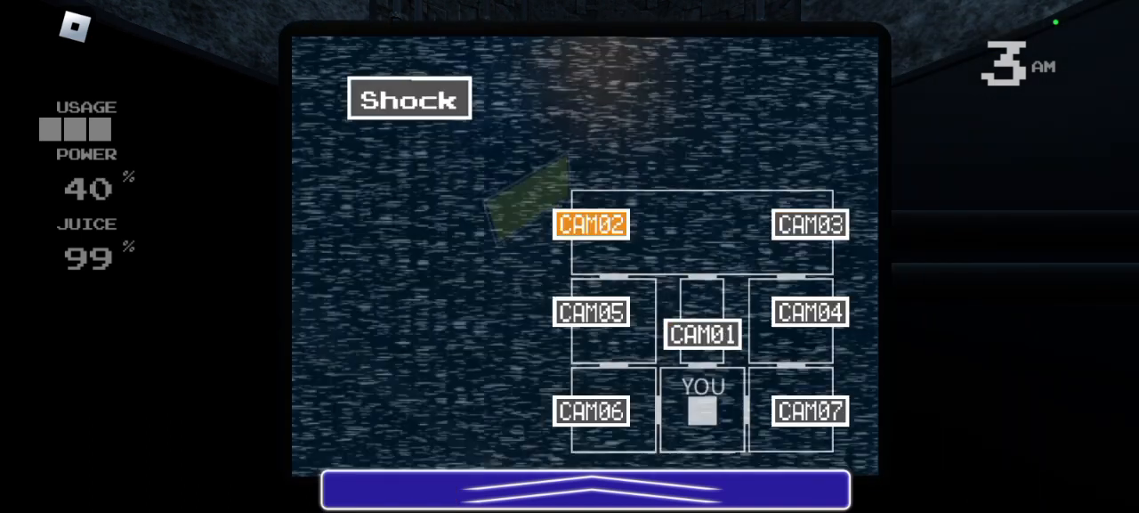
{"action": "left_click", "coordinate": [809, 223]}
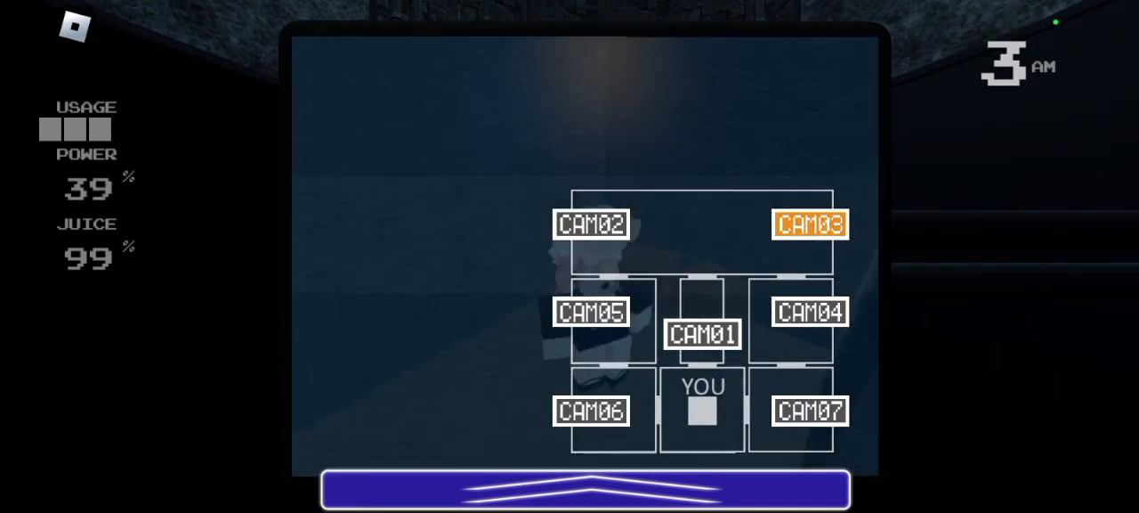
{"action": "left_click", "coordinate": [592, 223]}
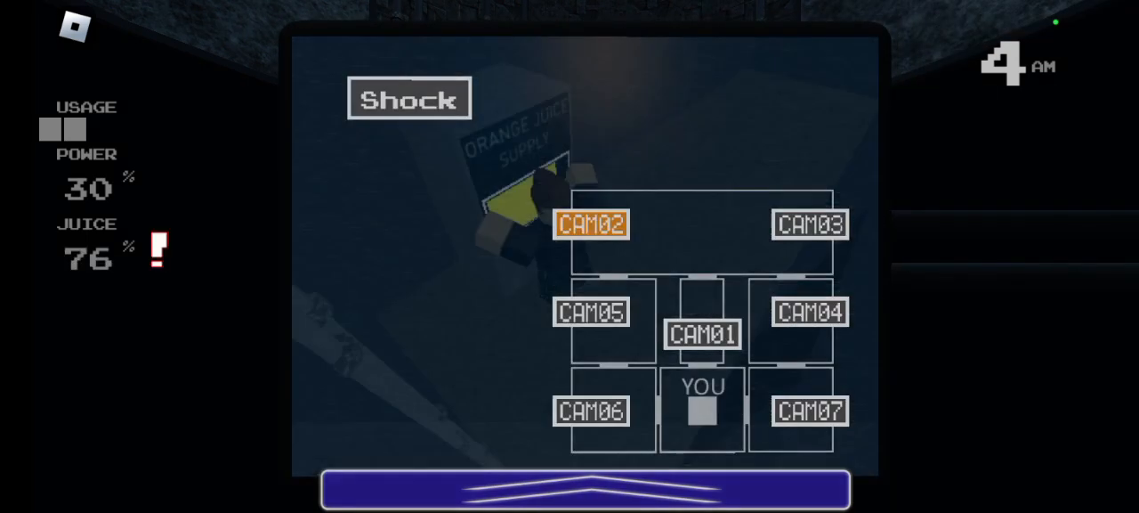
{"action": "left_click", "coordinate": [808, 223]}
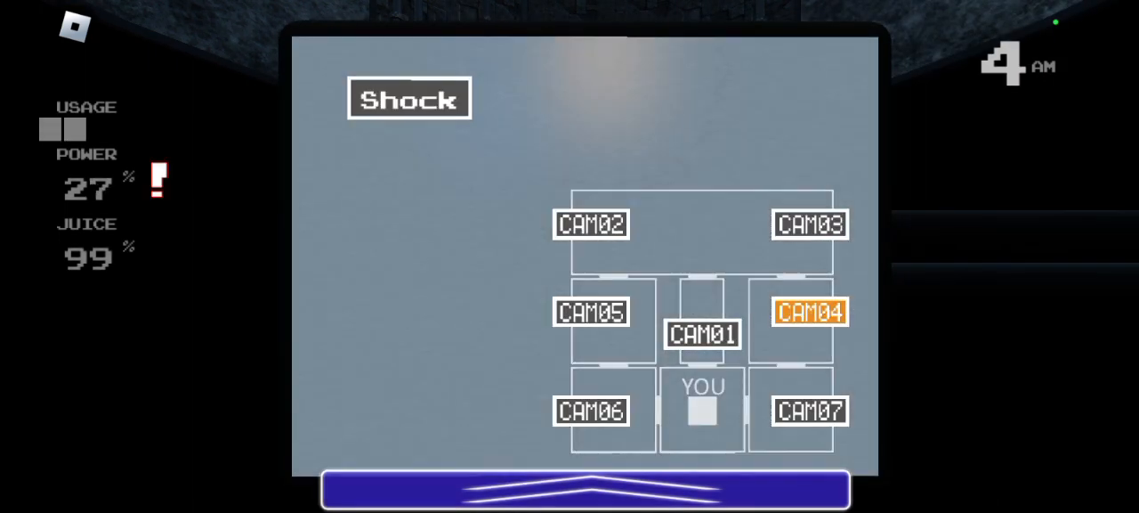
{"action": "left_click", "coordinate": [592, 311]}
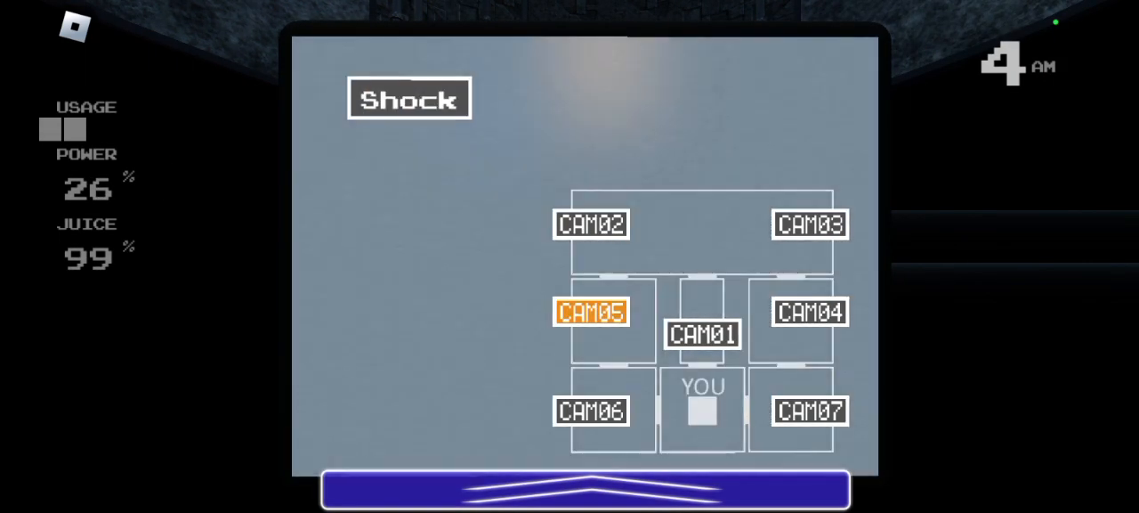
{"action": "left_click", "coordinate": [809, 224]}
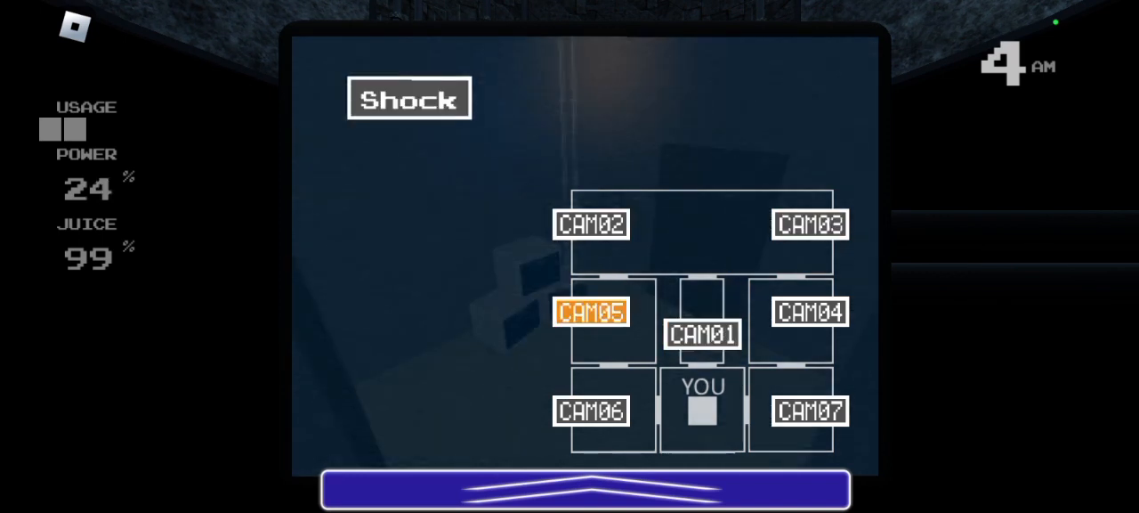
- Lower the monitor to watch the office, then raise it and recheck the rooms
{"action": "left_click", "coordinate": [809, 223]}
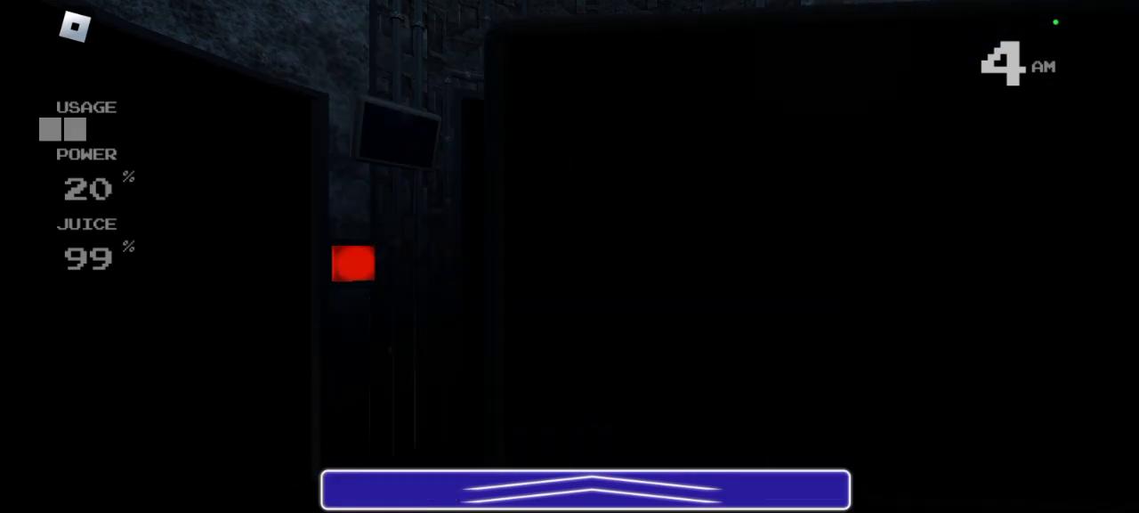
{"action": "left_click", "coordinate": [586, 488]}
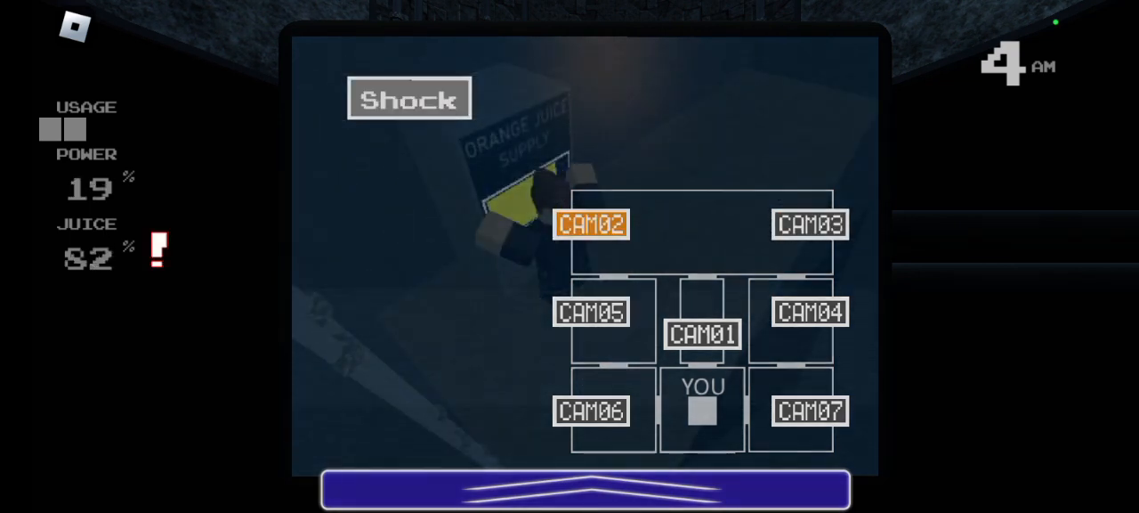
{"action": "left_click", "coordinate": [809, 223]}
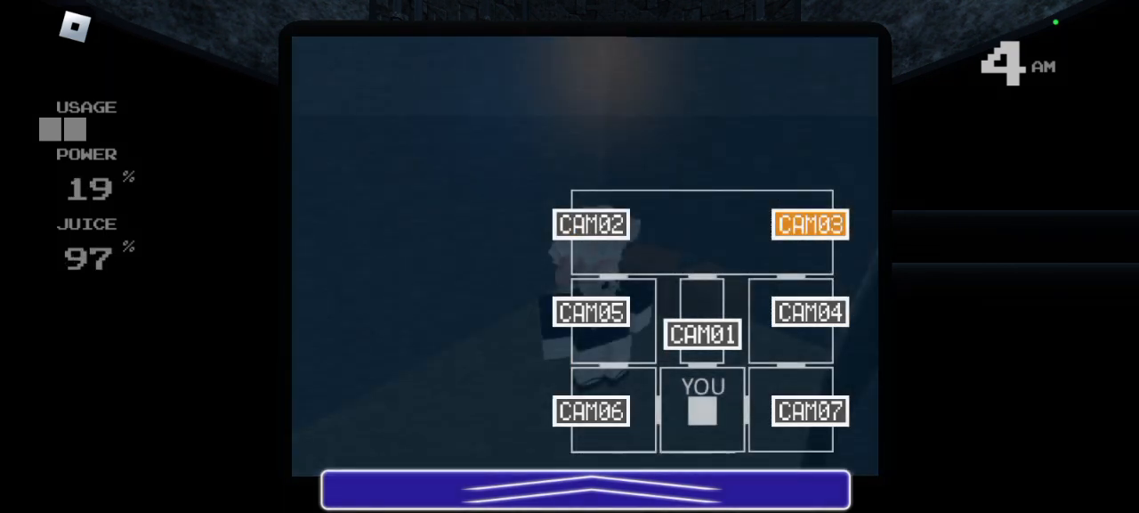
{"action": "left_click", "coordinate": [809, 312]}
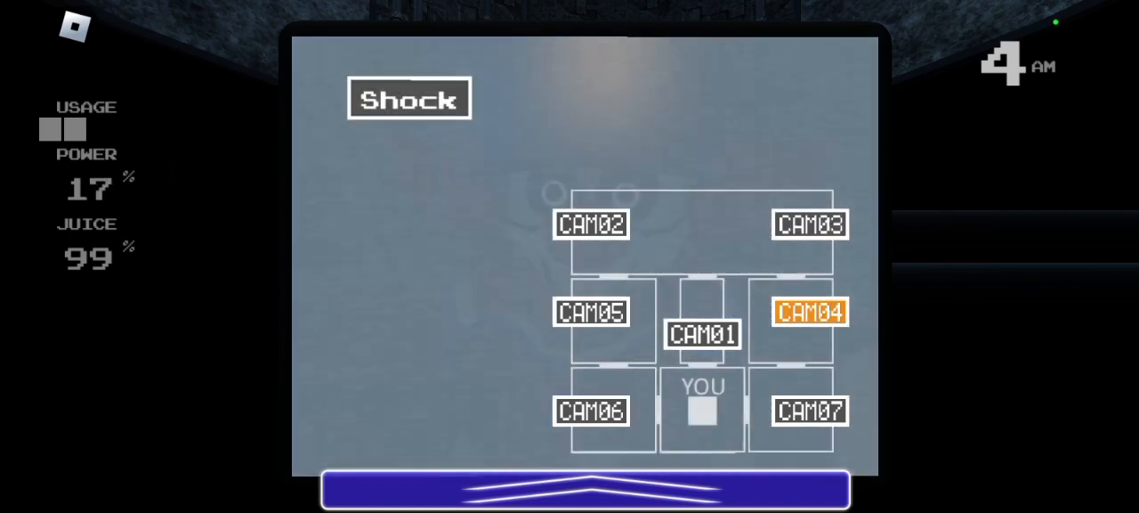
- Keep the monitor up on camera 4 where the clown animatronic appears
{"action": "left_click", "coordinate": [591, 312]}
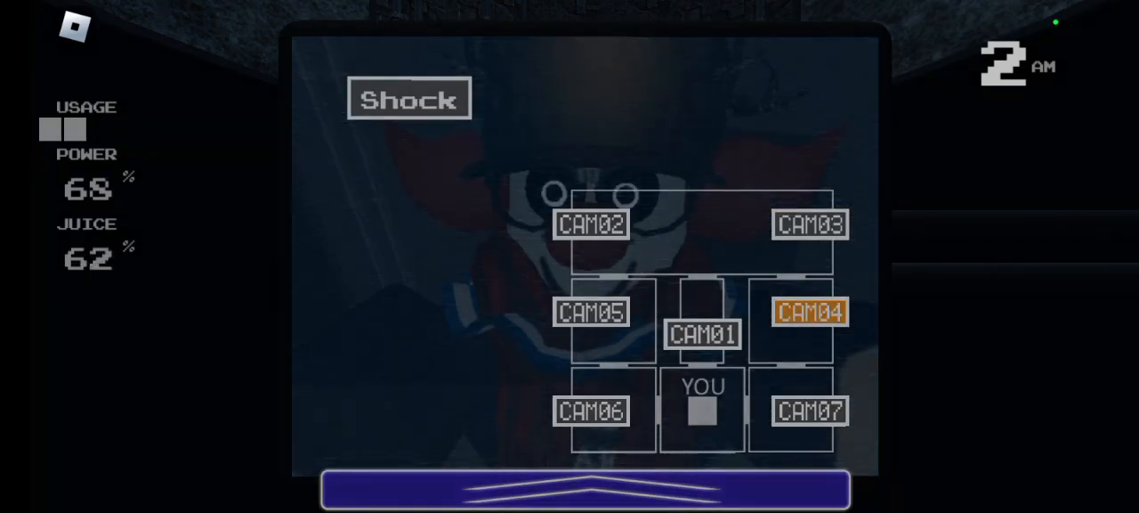
- Check the juice room, lower the monitor to check the doors, then view camera 3's white-haired figure
{"action": "left_click", "coordinate": [592, 223]}
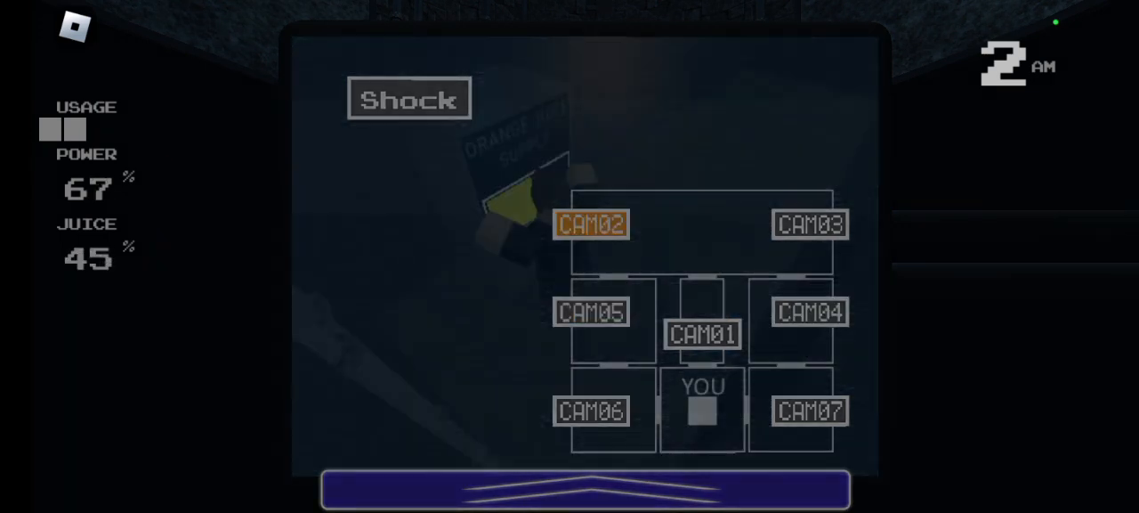
{"action": "left_click", "coordinate": [808, 312]}
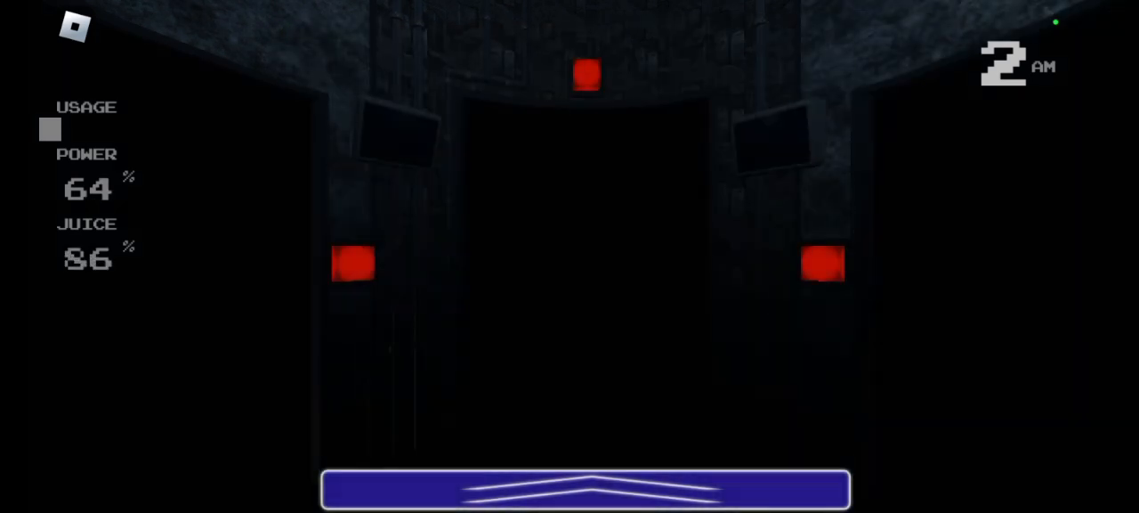
{"action": "left_click", "coordinate": [587, 487]}
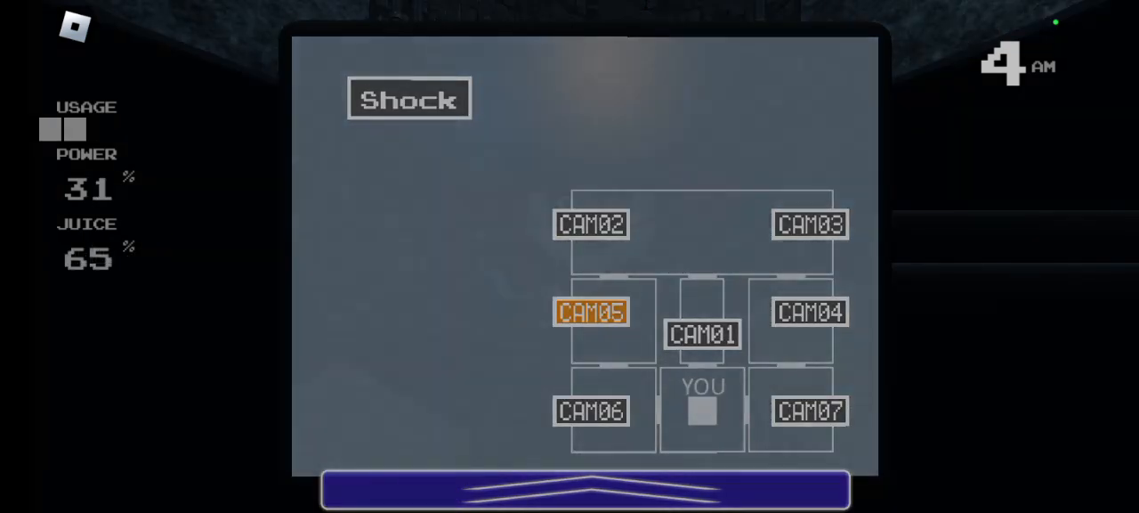
{"action": "left_click", "coordinate": [809, 223]}
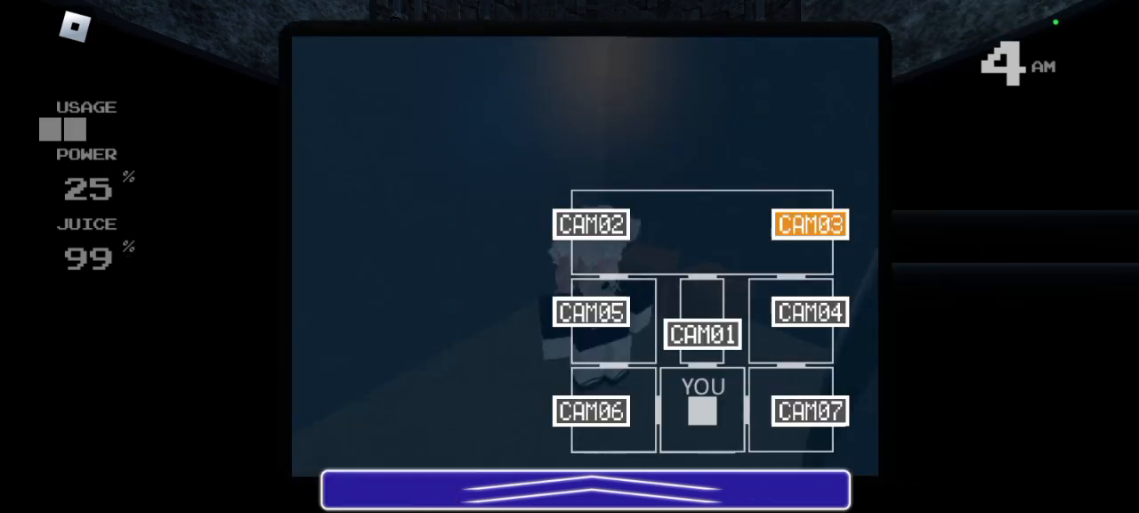
- Hold out until 5 AM on 3% power, then view the left- and right-side room cameras
{"action": "left_click", "coordinate": [591, 223]}
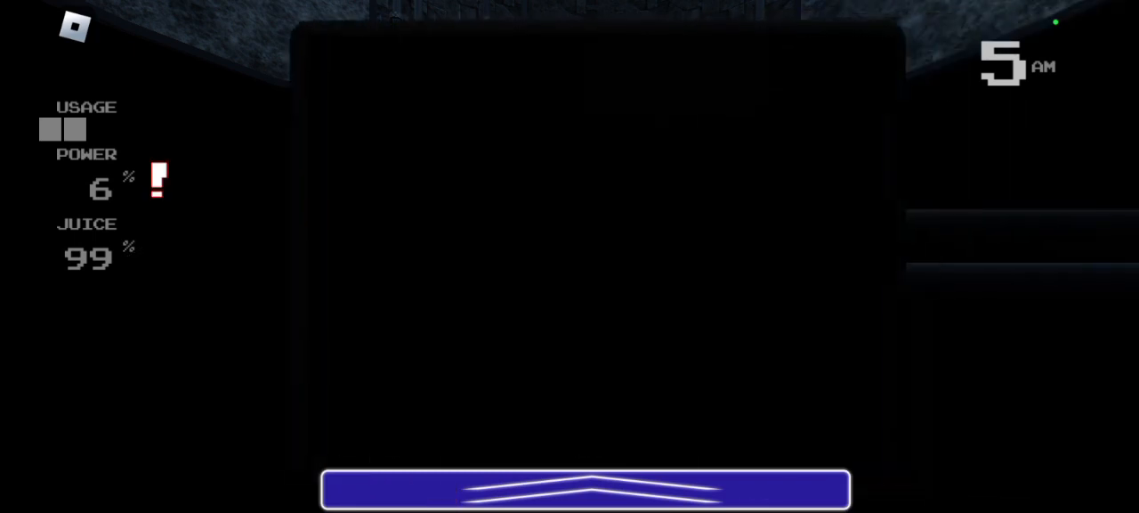
{"action": "left_click", "coordinate": [585, 489]}
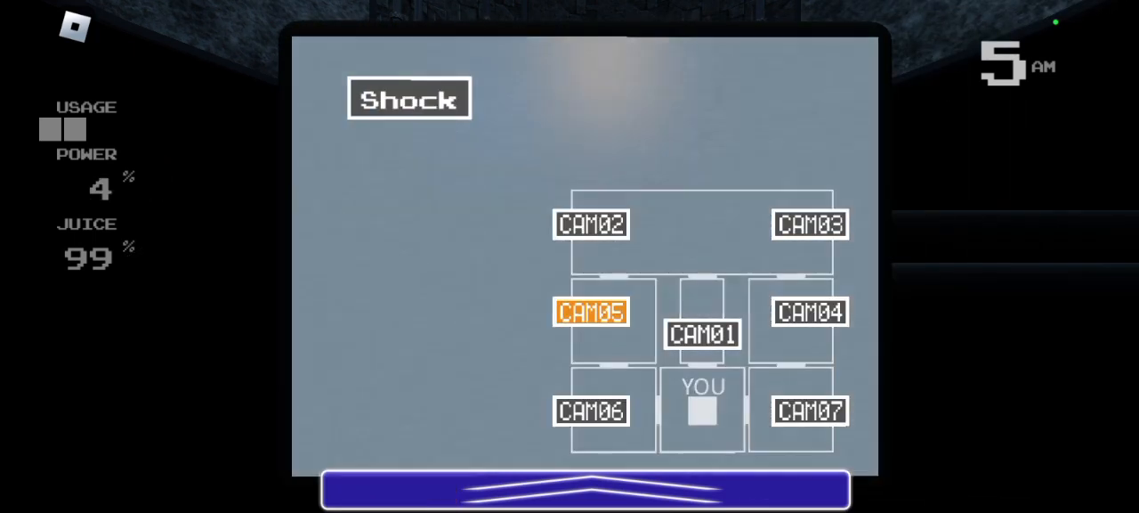
{"action": "left_click", "coordinate": [809, 312]}
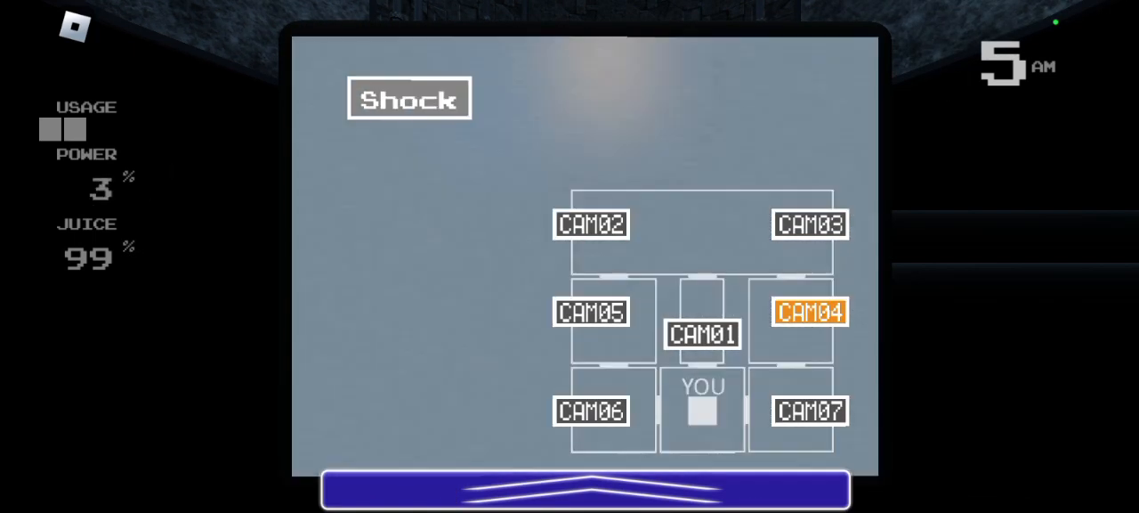